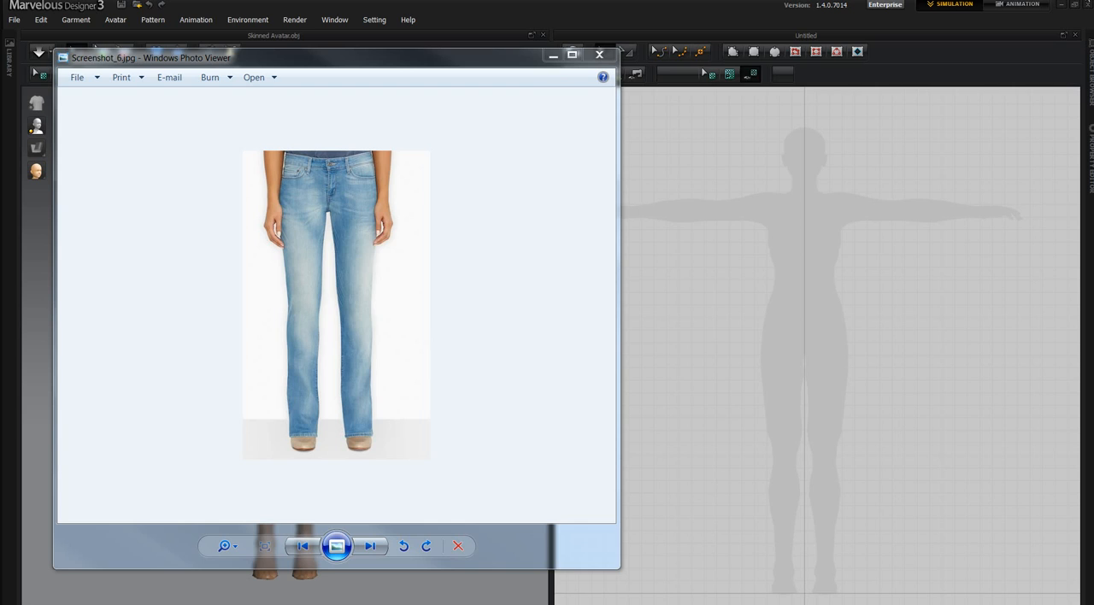
{"action": "mouse_move", "coordinate": [789, 276]}
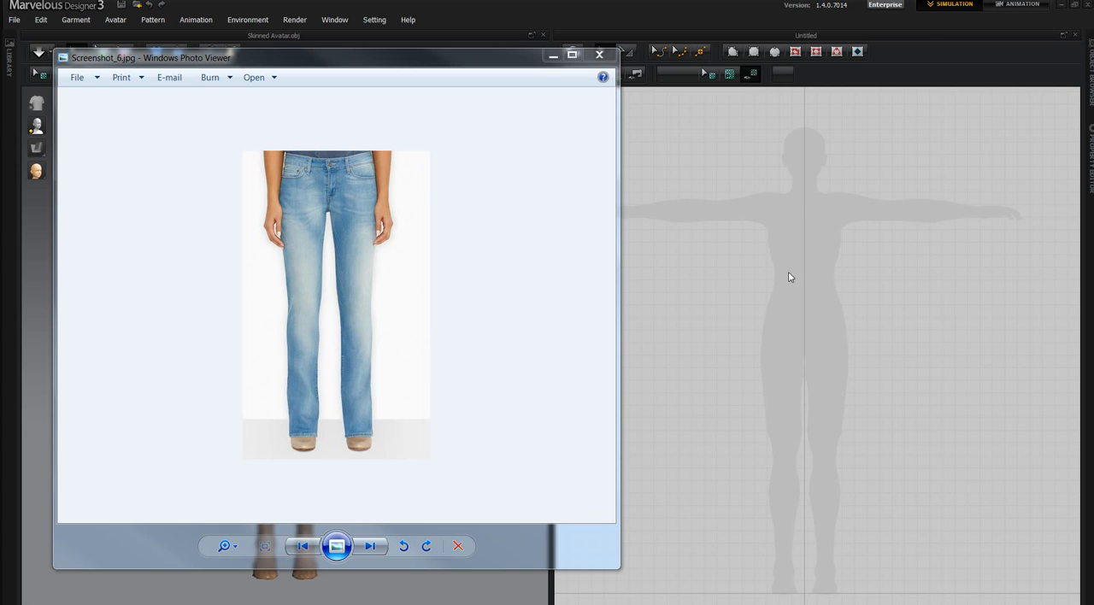
{"action": "mouse_move", "coordinate": [798, 267]}
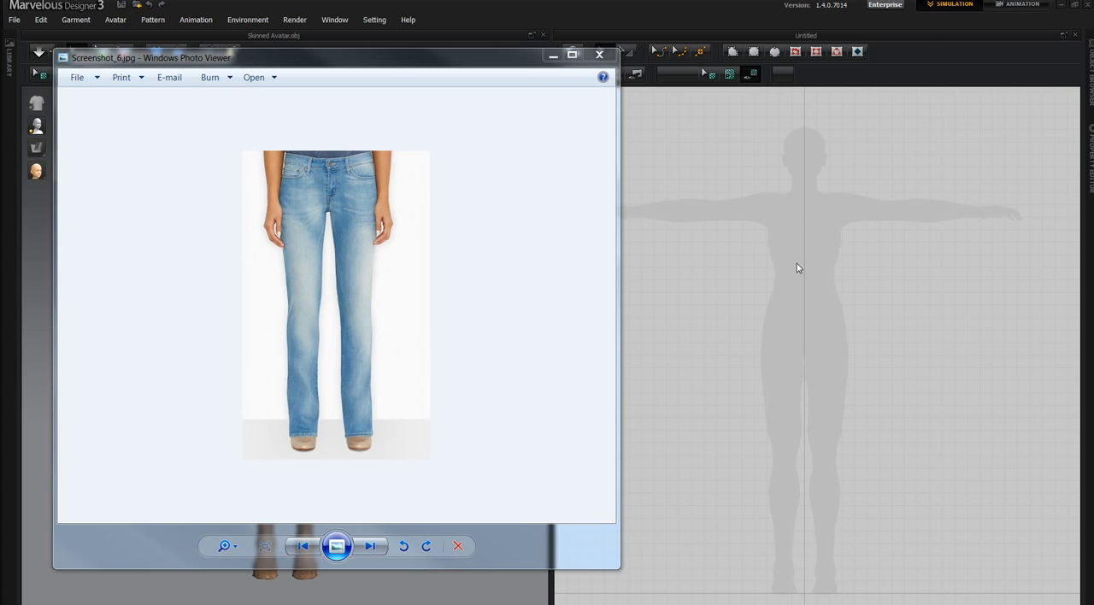
{"action": "mouse_move", "coordinate": [446, 58]}
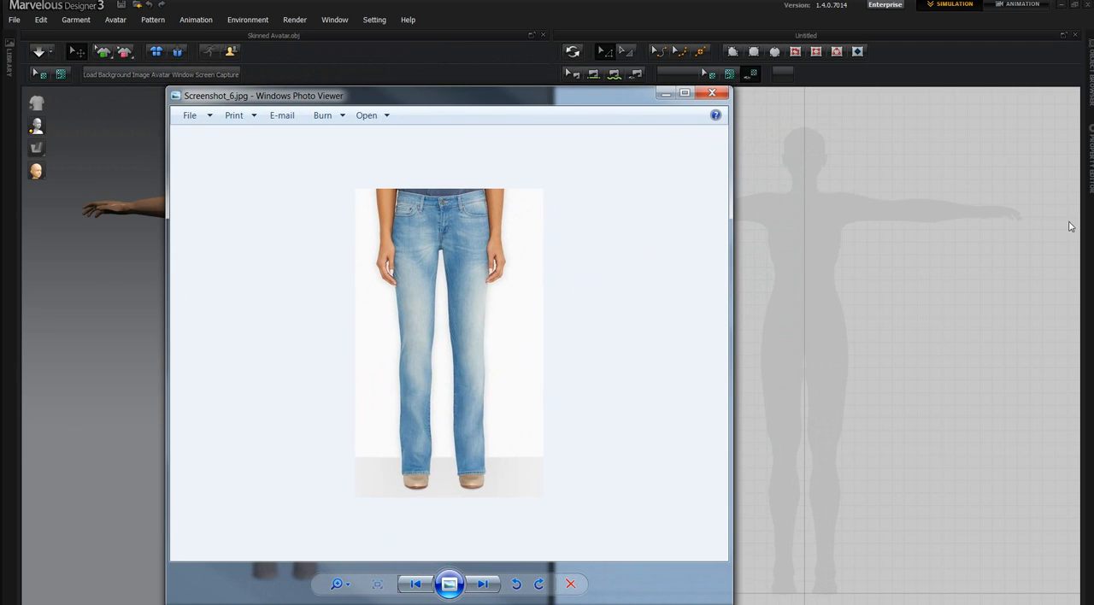
{"action": "mouse_move", "coordinate": [383, 253]}
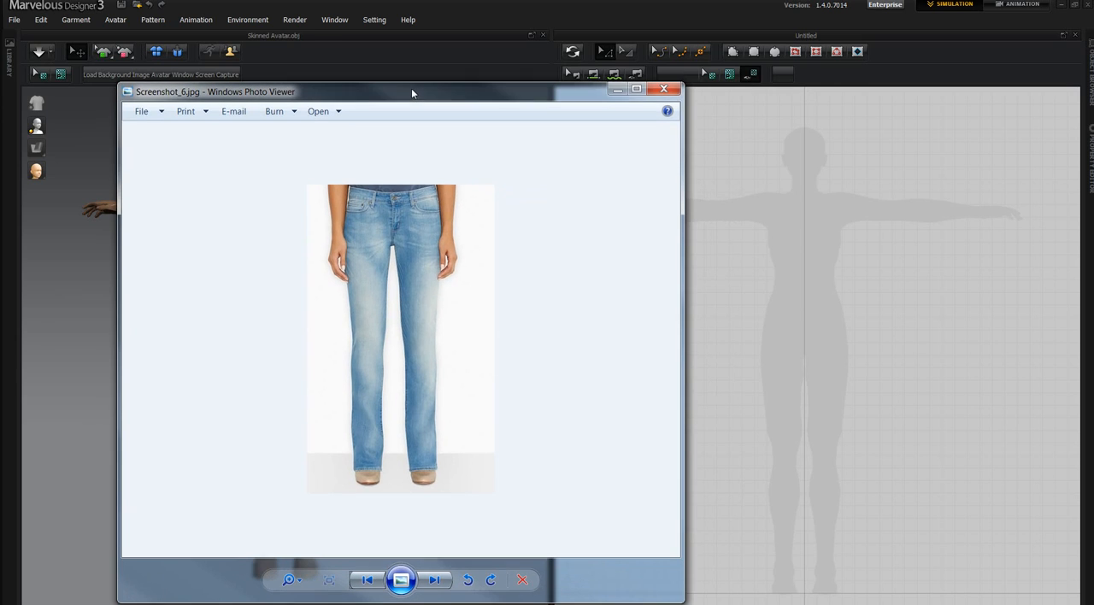
{"action": "mouse_move", "coordinate": [445, 398]}
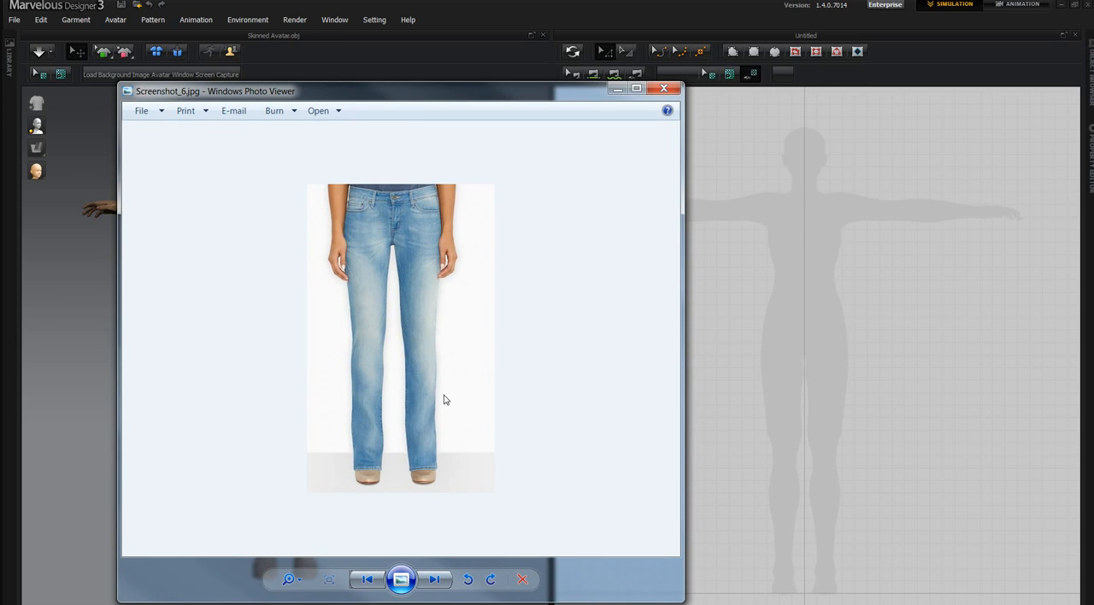
{"action": "mouse_move", "coordinate": [446, 117]}
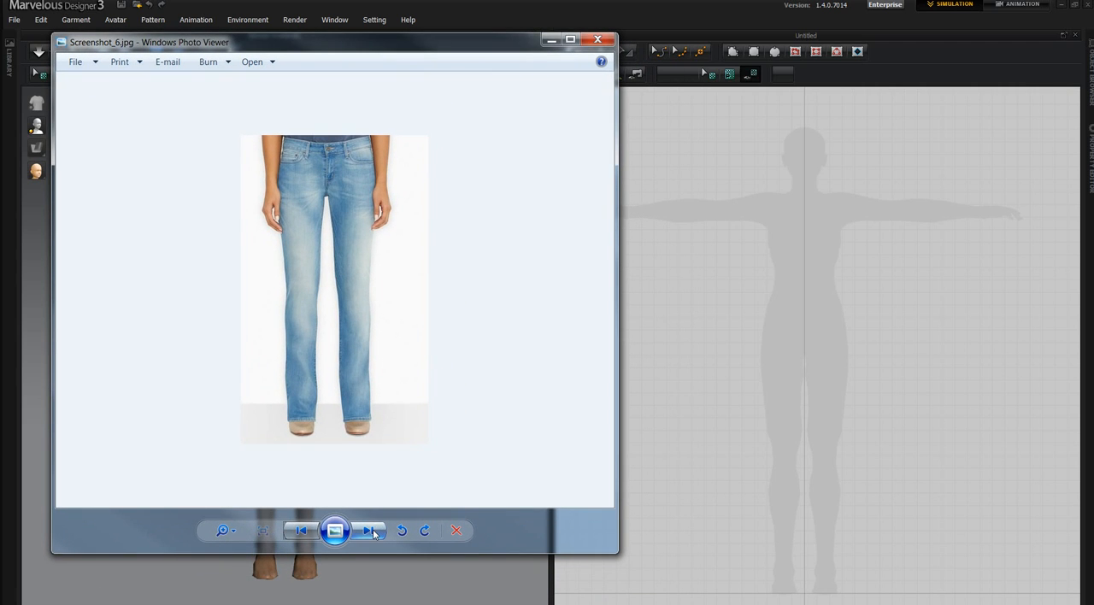
Step: Step to the next jeans reference photo in Windows Photo Viewer
{"action": "left_click", "coordinate": [368, 529]}
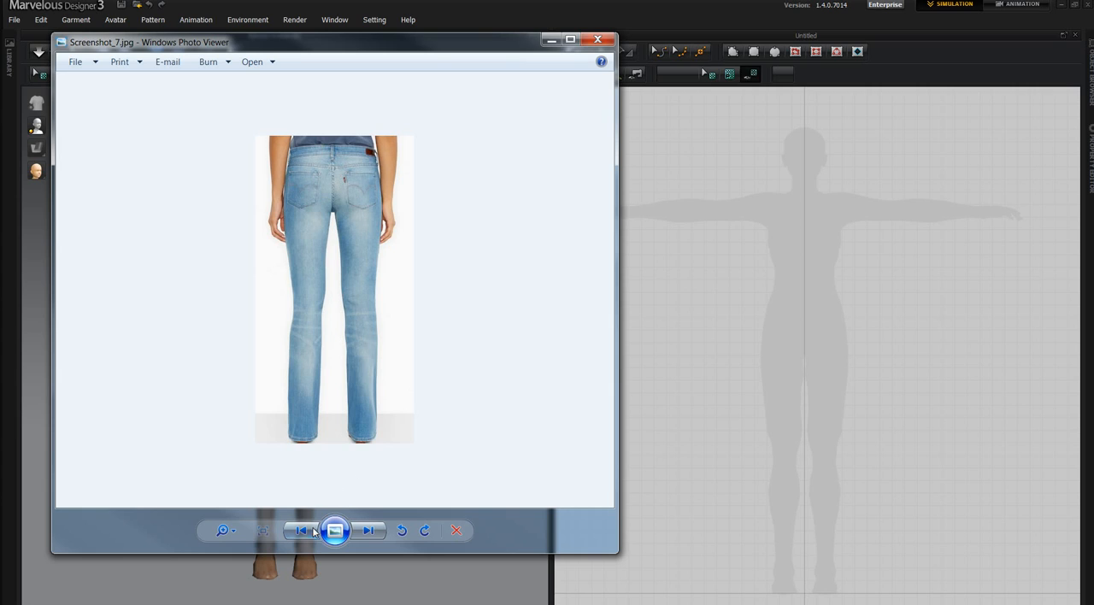
{"action": "mouse_move", "coordinate": [301, 510]}
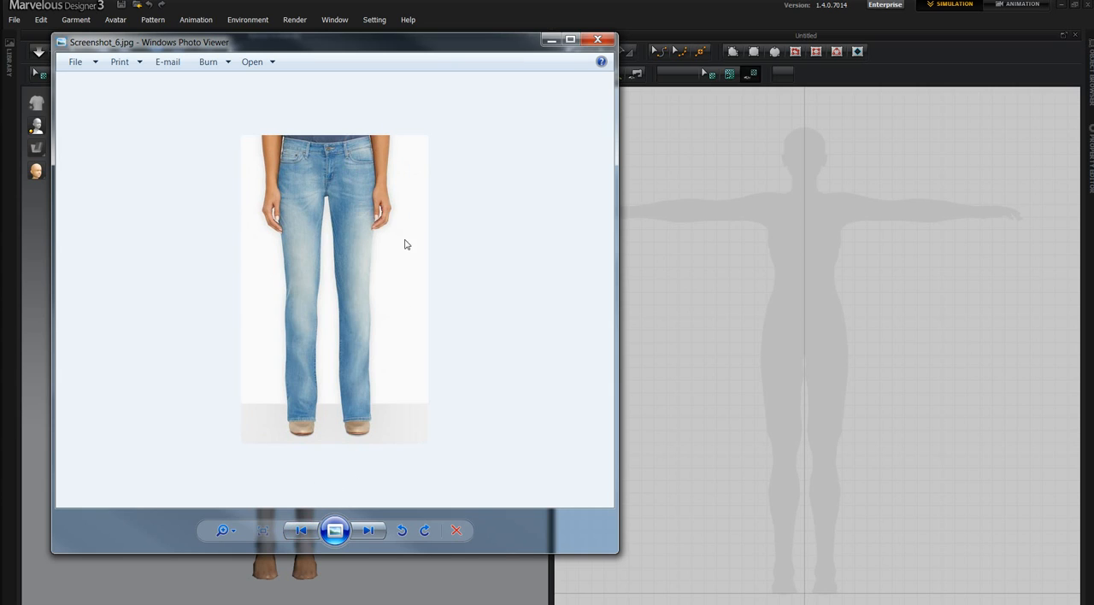
{"action": "mouse_move", "coordinate": [794, 344]}
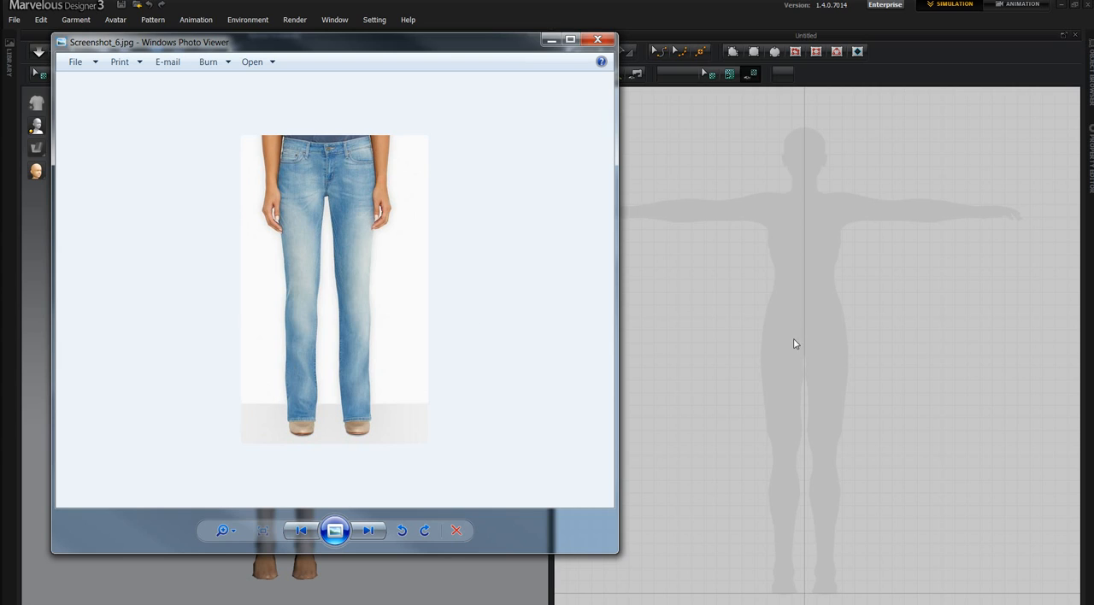
{"action": "mouse_move", "coordinate": [700, 468]}
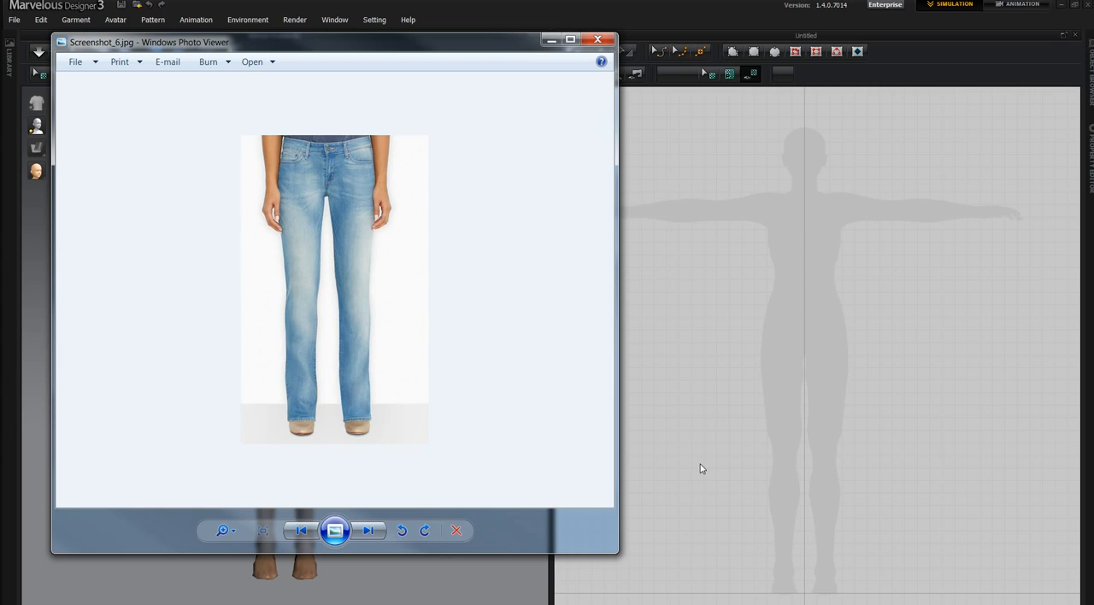
{"action": "mouse_move", "coordinate": [330, 154]}
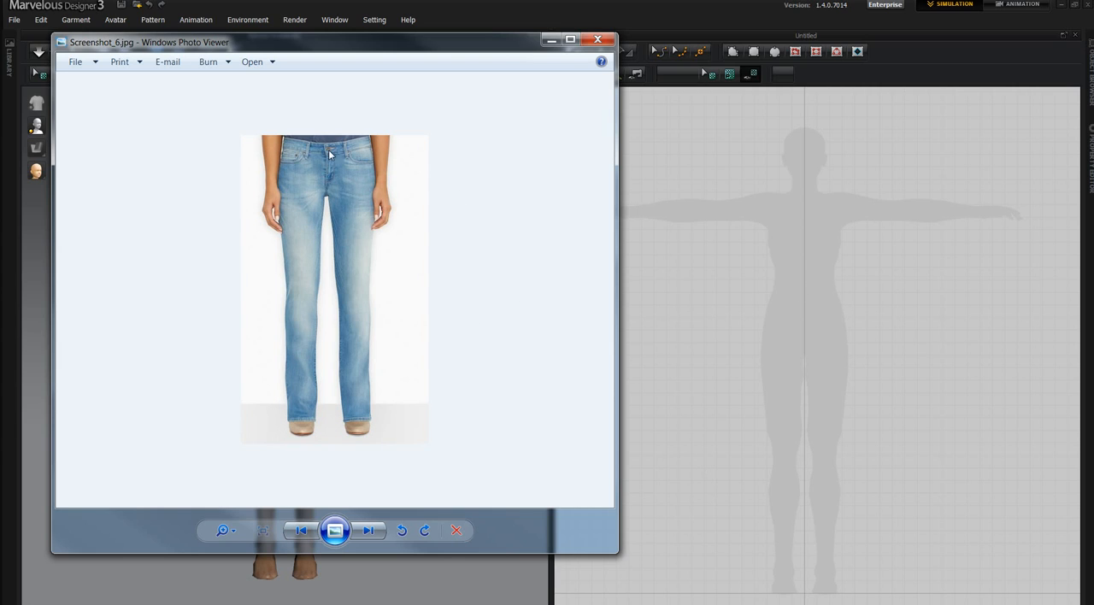
{"action": "mouse_move", "coordinate": [512, 51]}
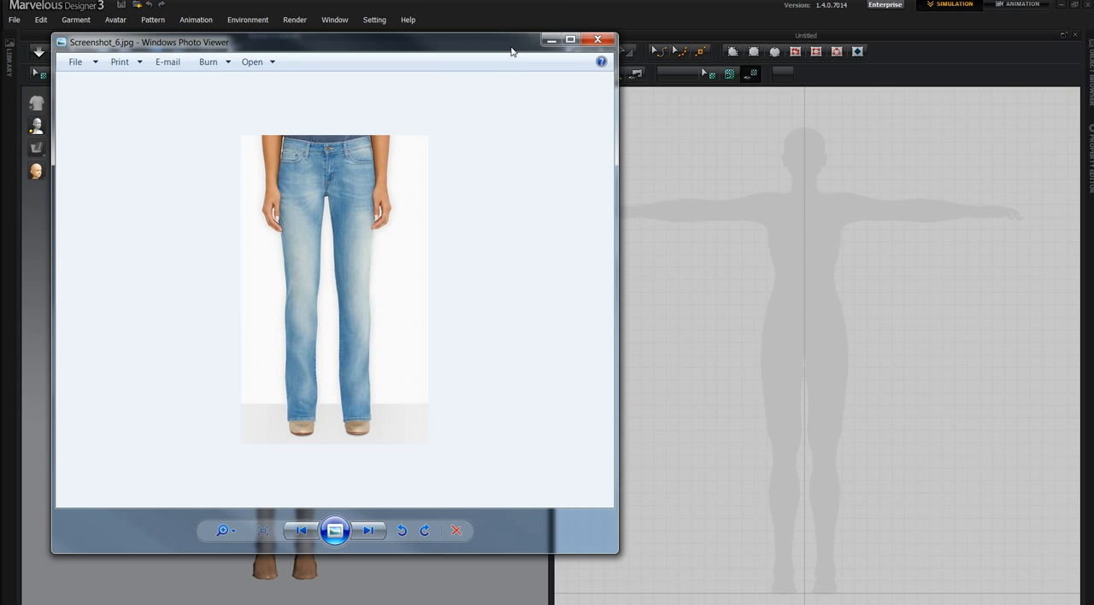
Step: Close the photo viewer and draw a tall rectangular pattern piece over the avatar's legs
{"action": "left_click", "coordinate": [597, 41]}
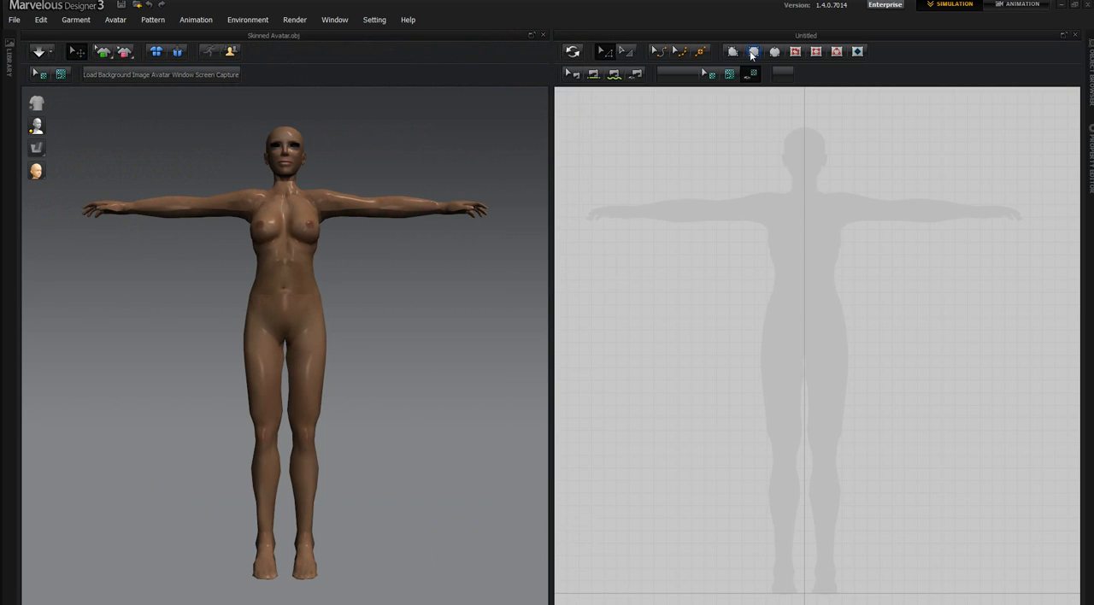
{"action": "left_click", "coordinate": [752, 51]}
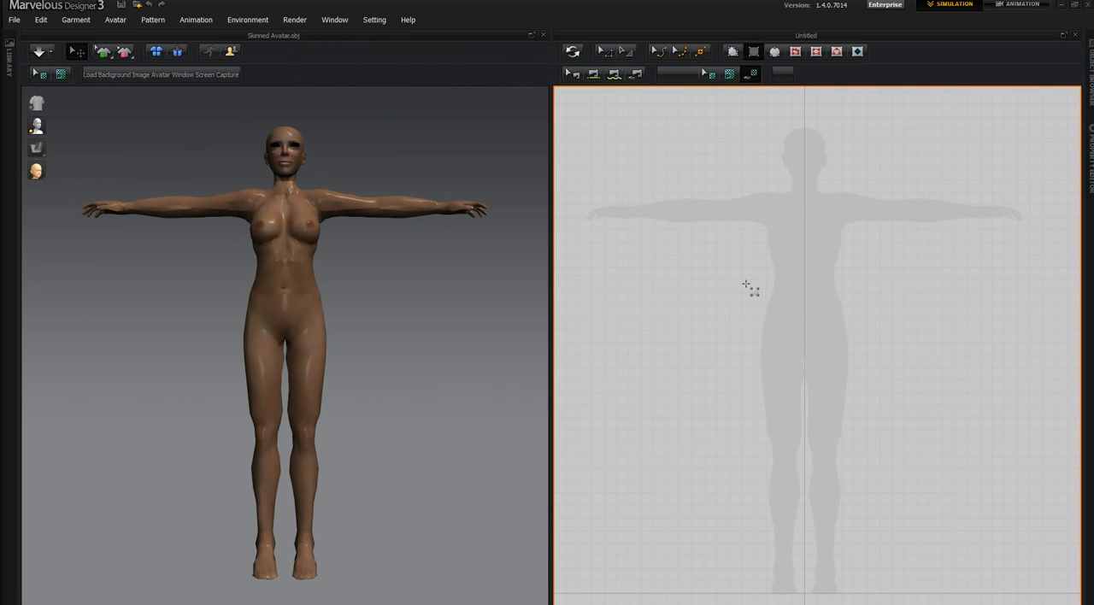
{"action": "left_click_drag", "start_coordinate": [745, 283], "coordinate": [870, 588]}
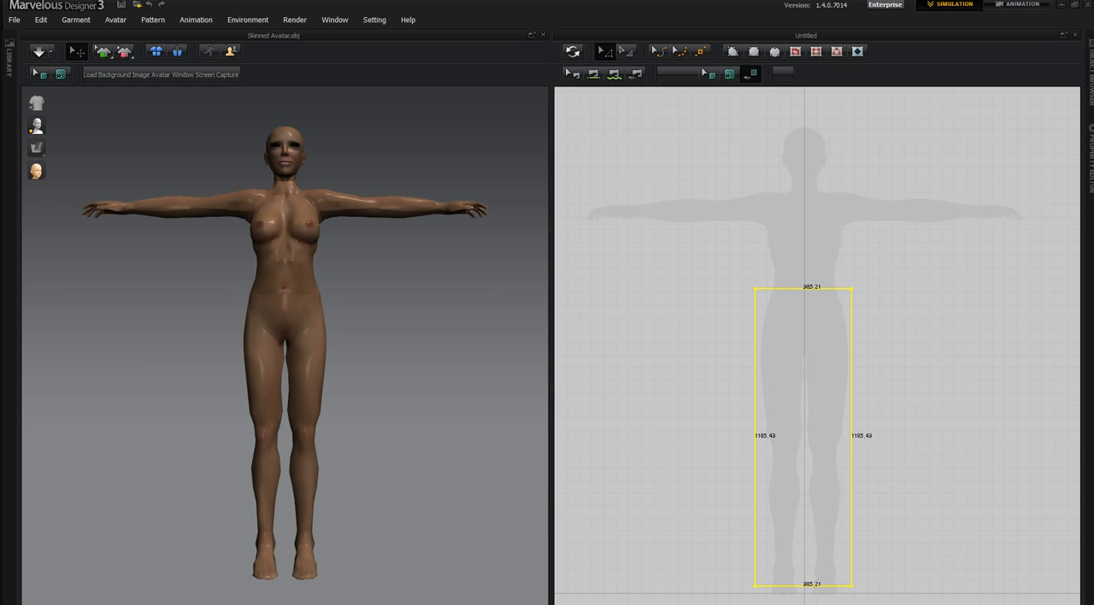
{"action": "mouse_move", "coordinate": [796, 435]}
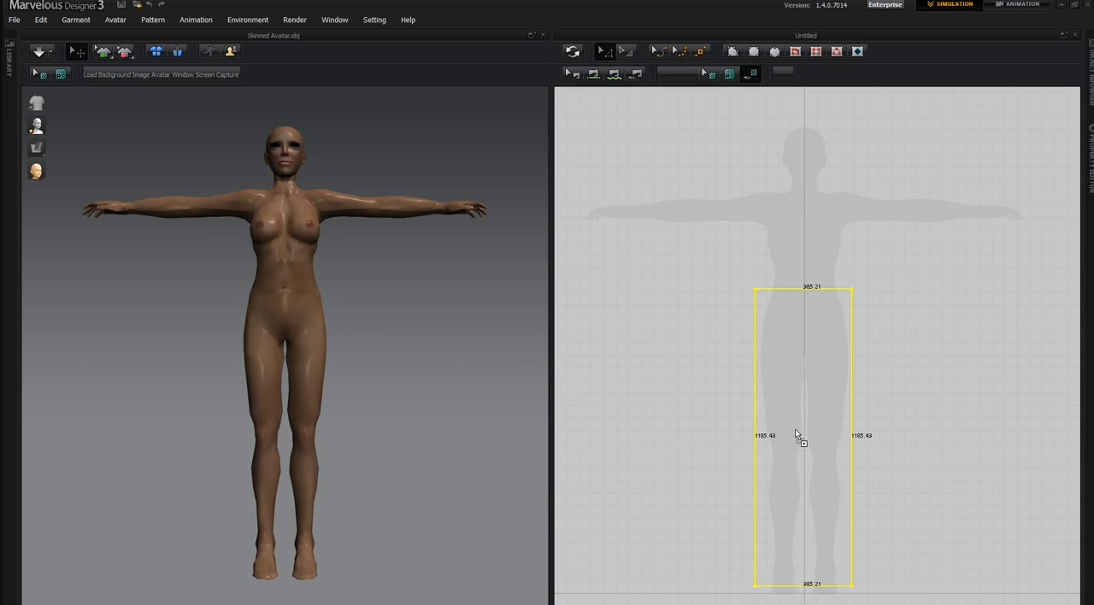
{"action": "mouse_move", "coordinate": [821, 353]}
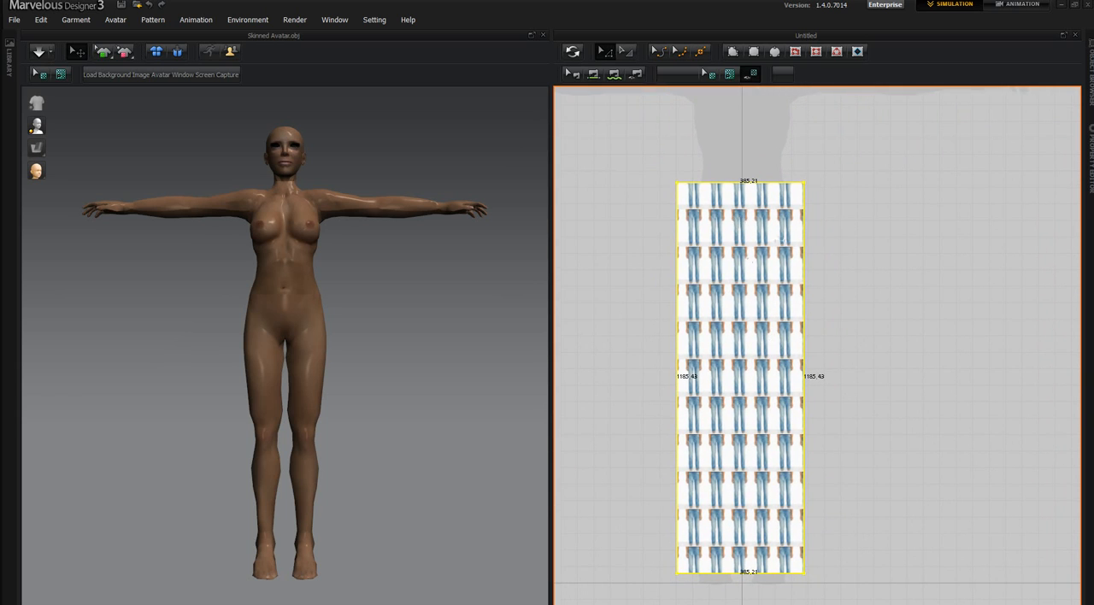
Step: Select the jeans texture on the piece to scale it up to a single copy
{"action": "left_click", "coordinate": [701, 51]}
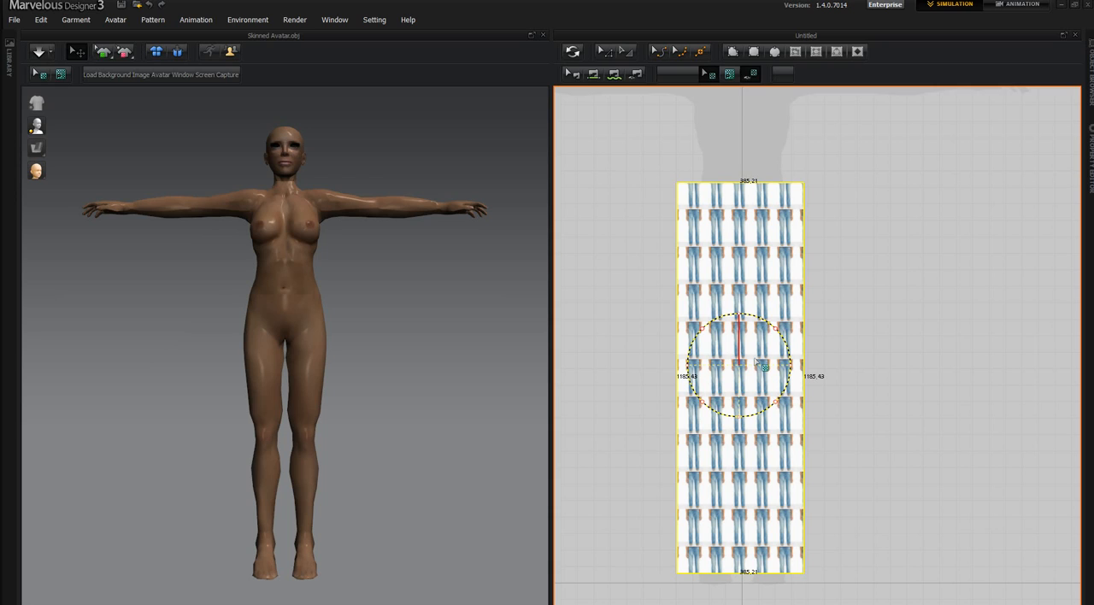
{"action": "mouse_move", "coordinate": [716, 443]}
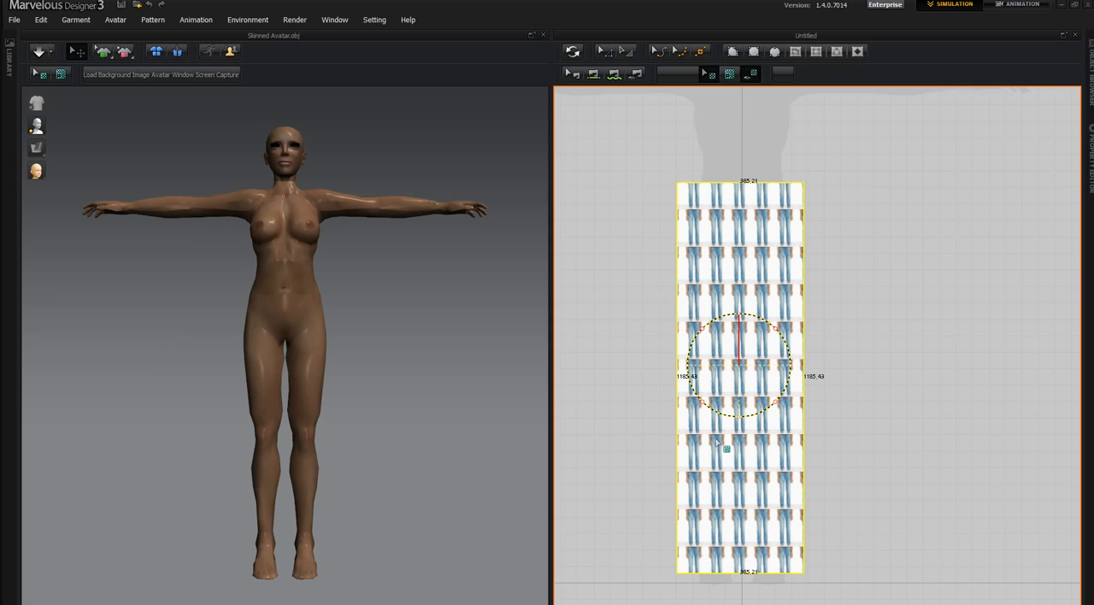
{"action": "mouse_move", "coordinate": [772, 332]}
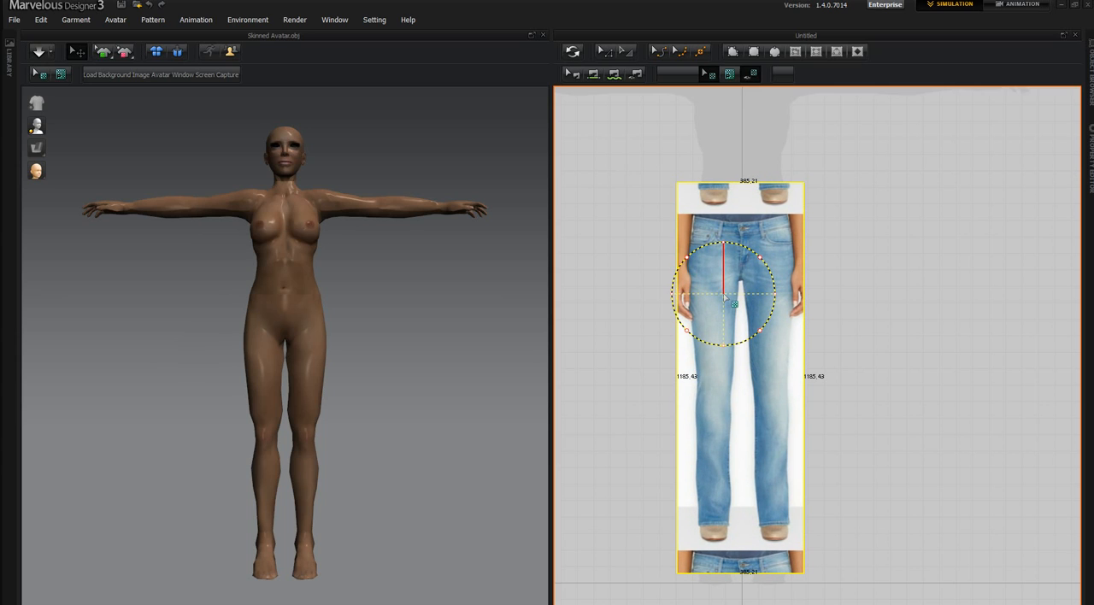
{"action": "mouse_move", "coordinate": [724, 347]}
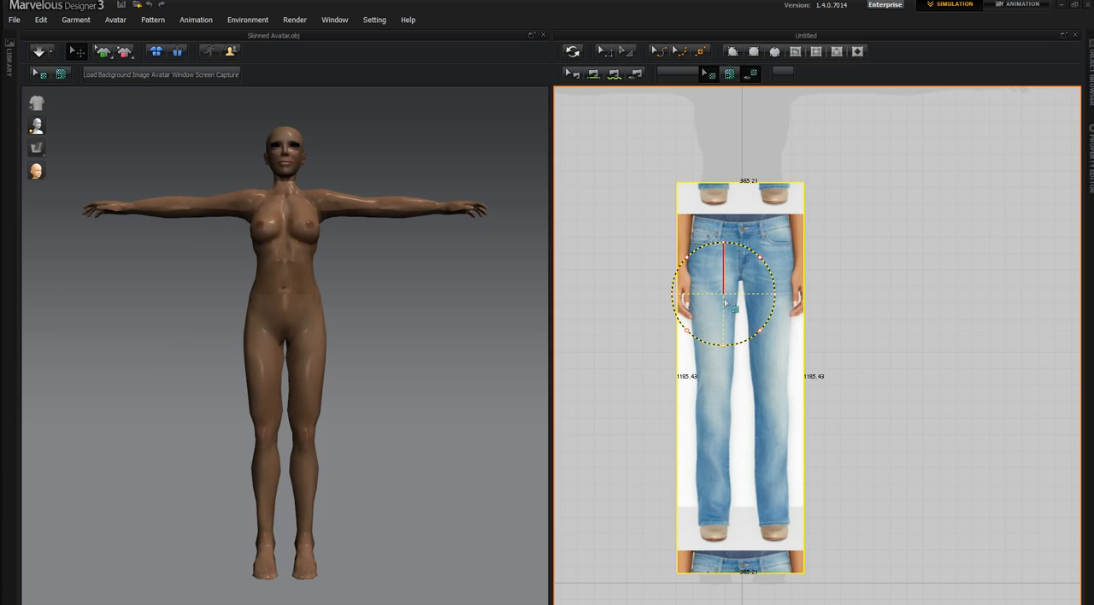
{"action": "mouse_move", "coordinate": [711, 376]}
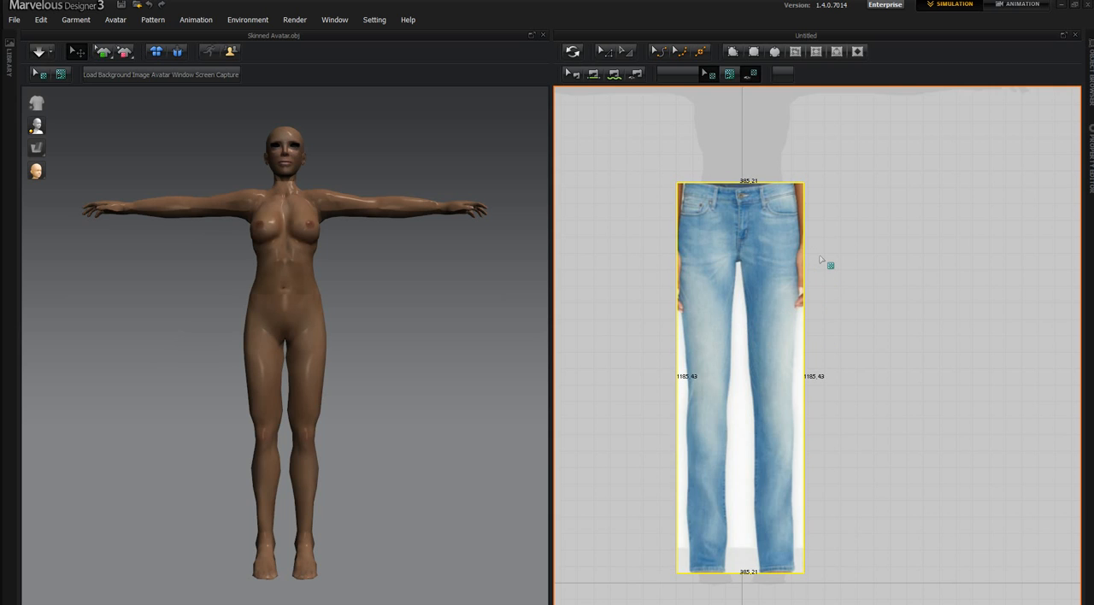
{"action": "mouse_move", "coordinate": [875, 328]}
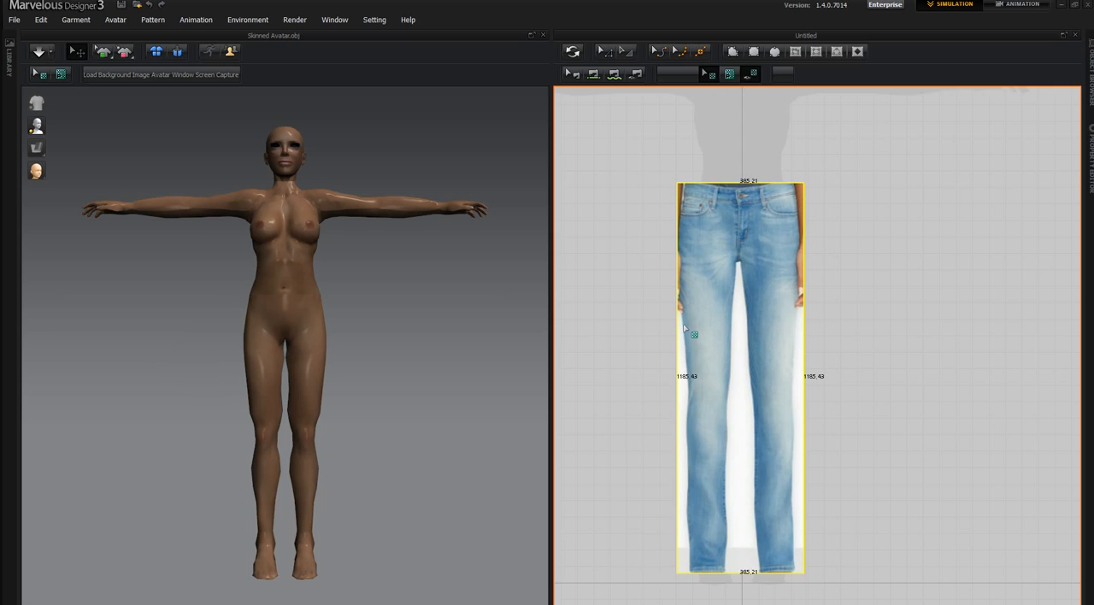
{"action": "mouse_move", "coordinate": [687, 328]}
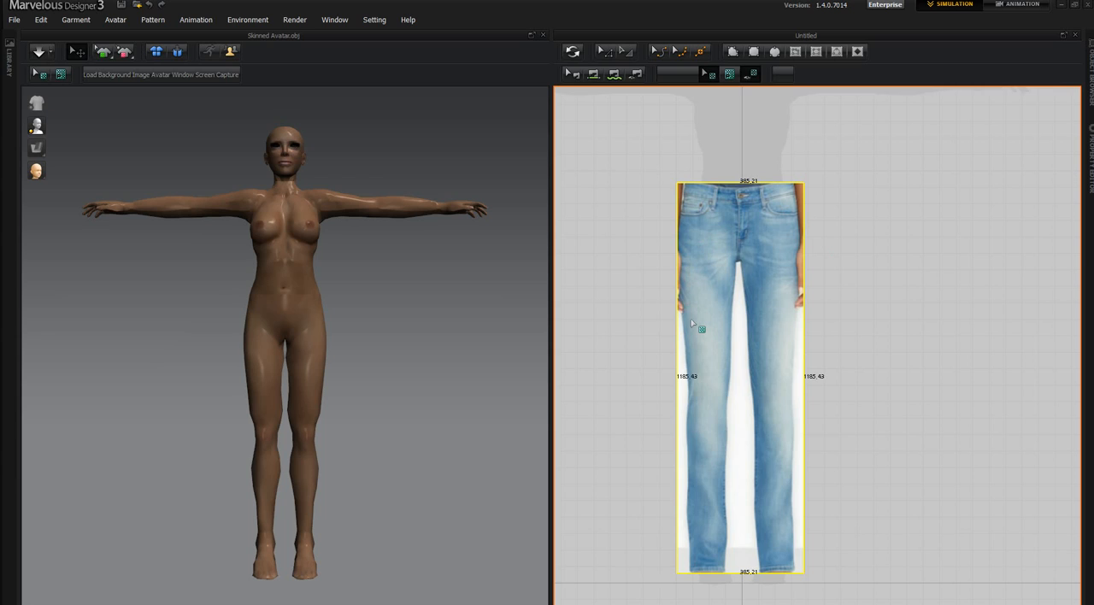
{"action": "mouse_move", "coordinate": [863, 114]}
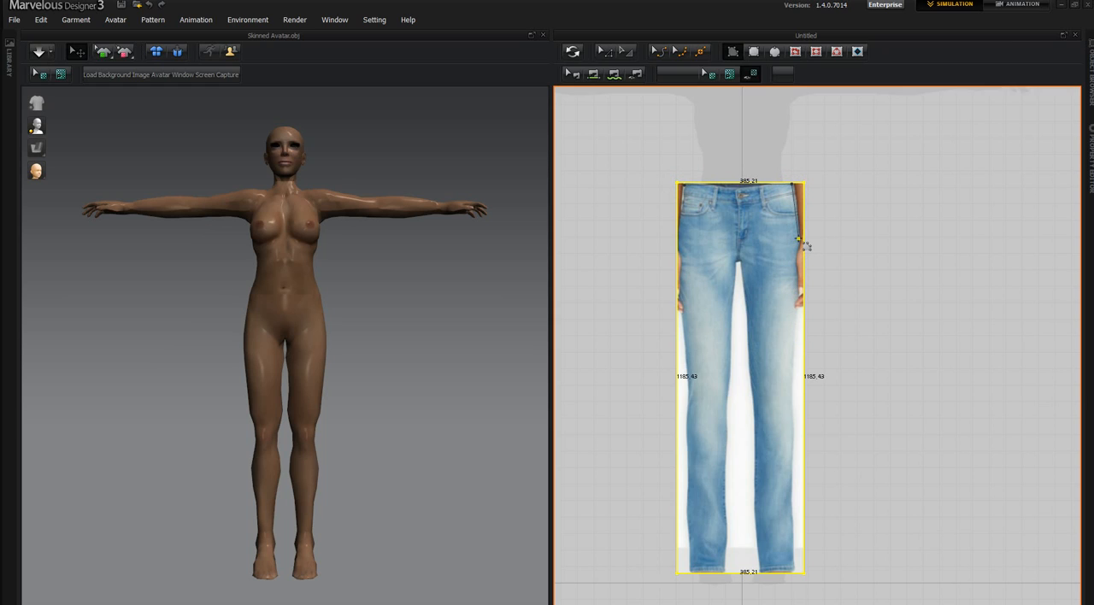
{"action": "mouse_move", "coordinate": [807, 247]}
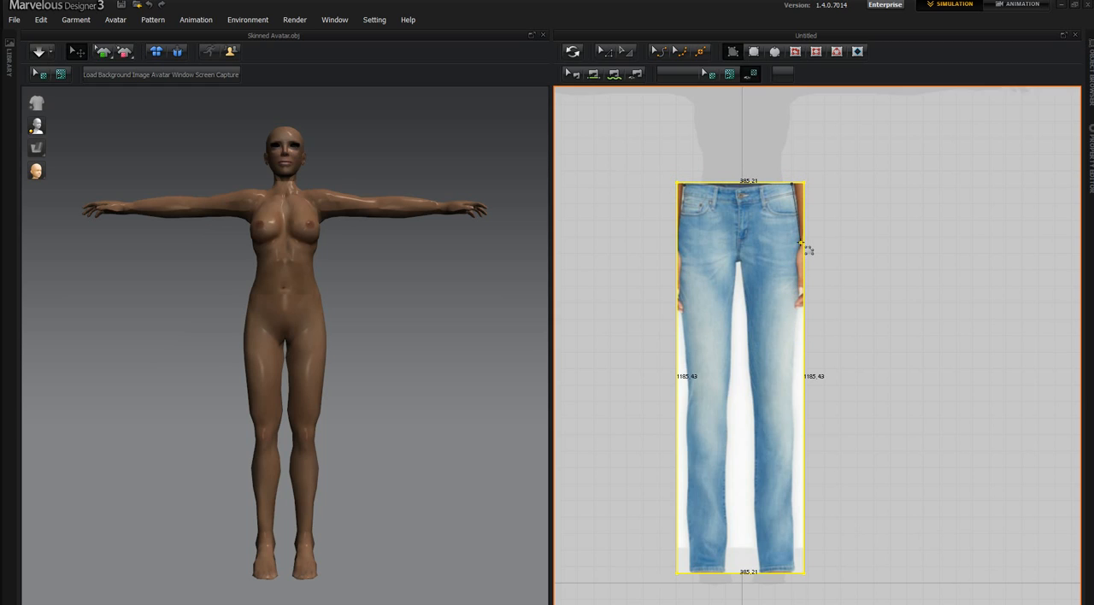
Step: Trace a column of points down the jeans' inner leg line over the photo
{"action": "left_click_drag", "start_coordinate": [797, 248], "coordinate": [767, 514]}
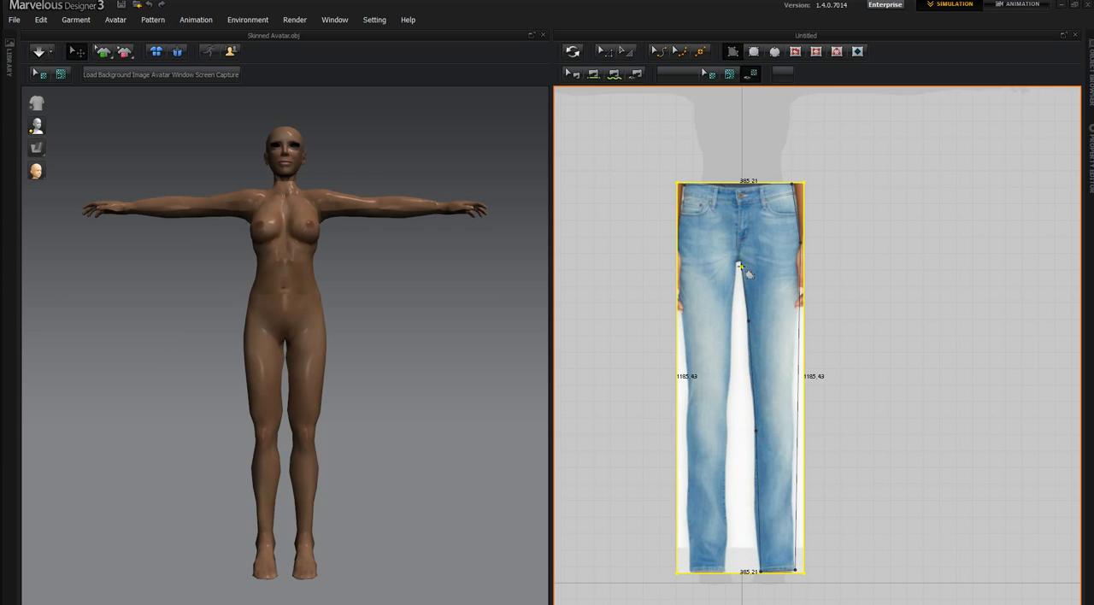
{"action": "left_click_drag", "start_coordinate": [740, 267], "coordinate": [721, 372]}
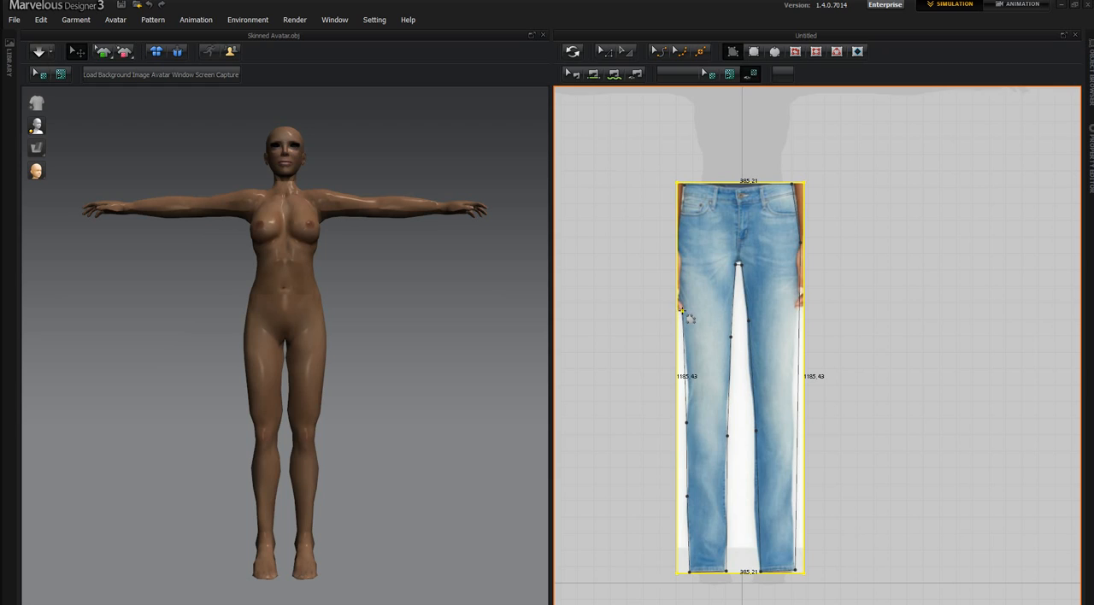
{"action": "mouse_move", "coordinate": [687, 242]}
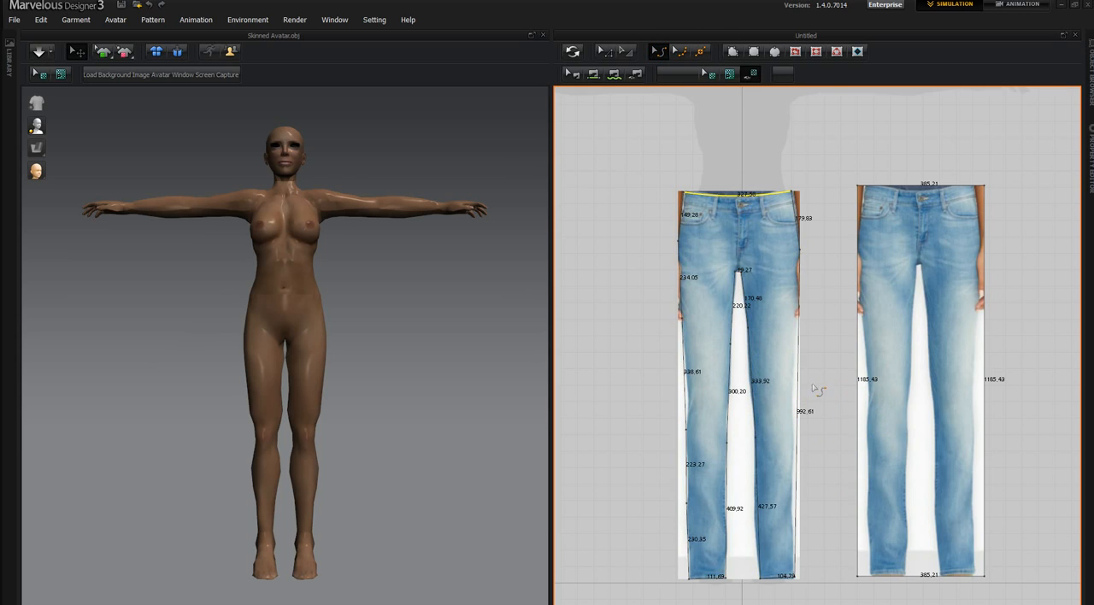
Step: Close the traced jeans-shaped piece and add a curve point on its inner leg edge
{"action": "left_click", "coordinate": [793, 397]}
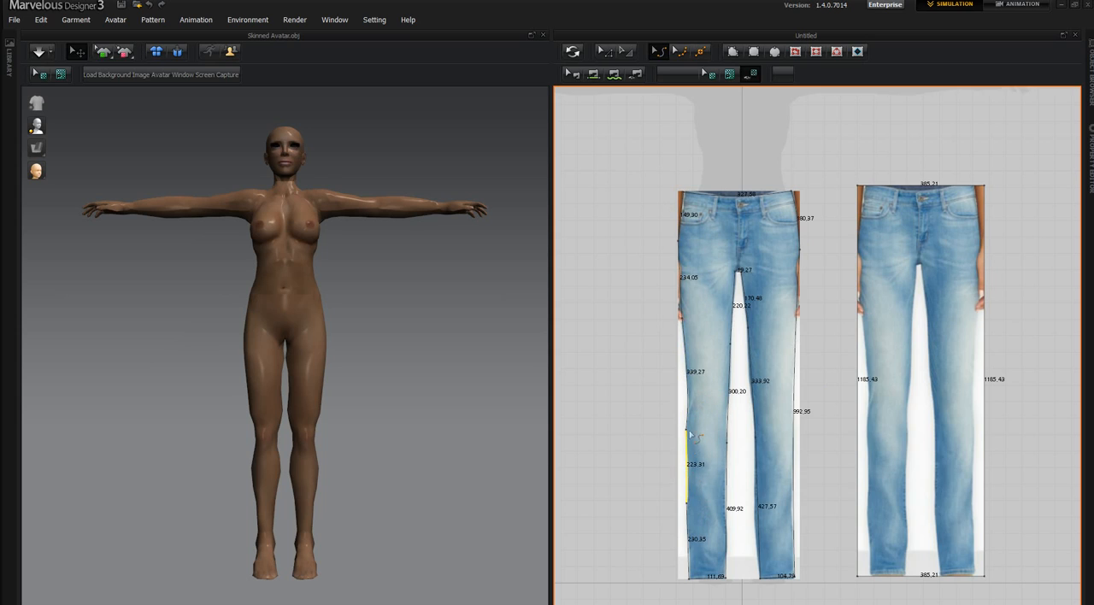
{"action": "left_click", "coordinate": [685, 430]}
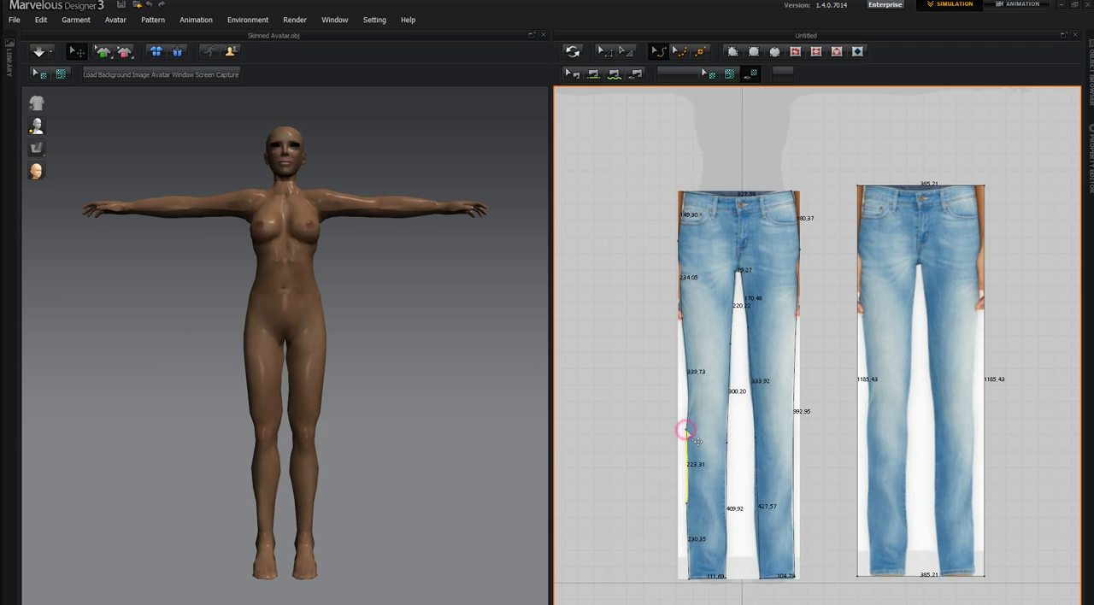
{"action": "mouse_move", "coordinate": [692, 511]}
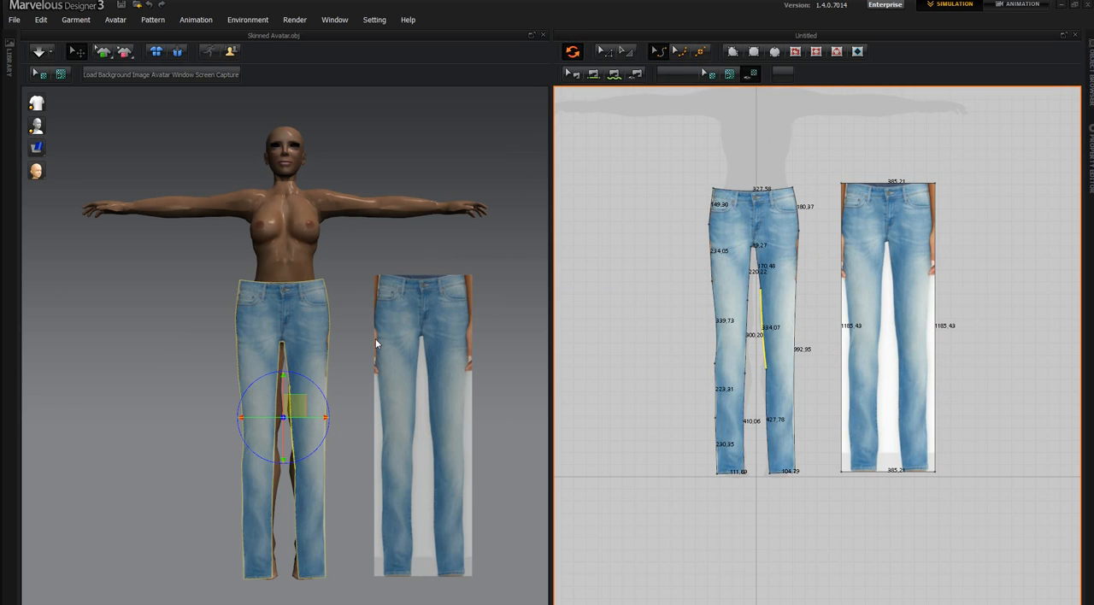
{"action": "mouse_move", "coordinate": [232, 406]}
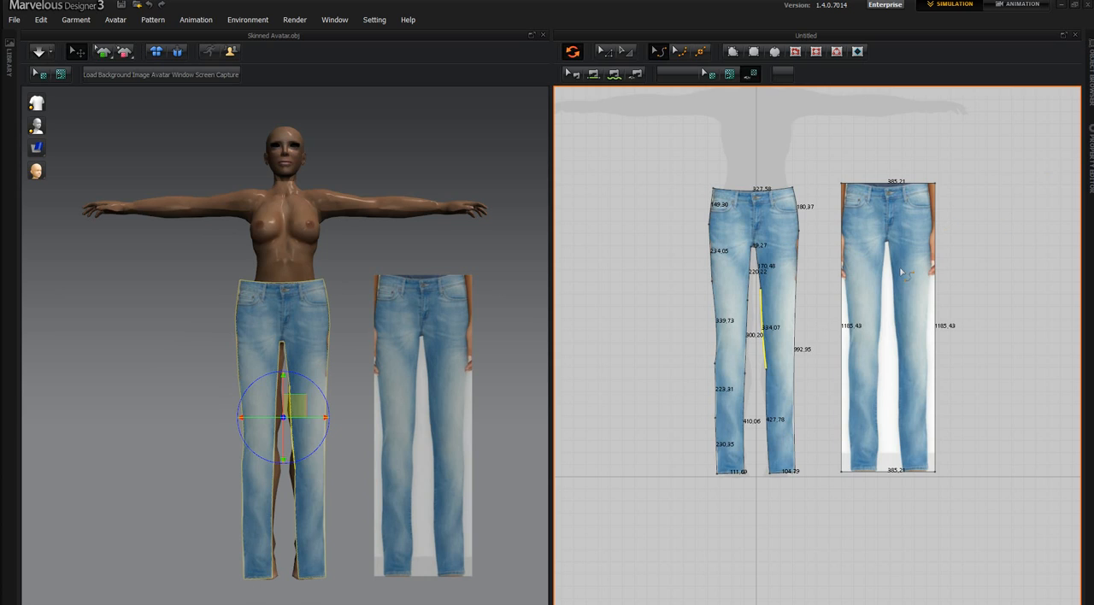
{"action": "mouse_move", "coordinate": [806, 309]}
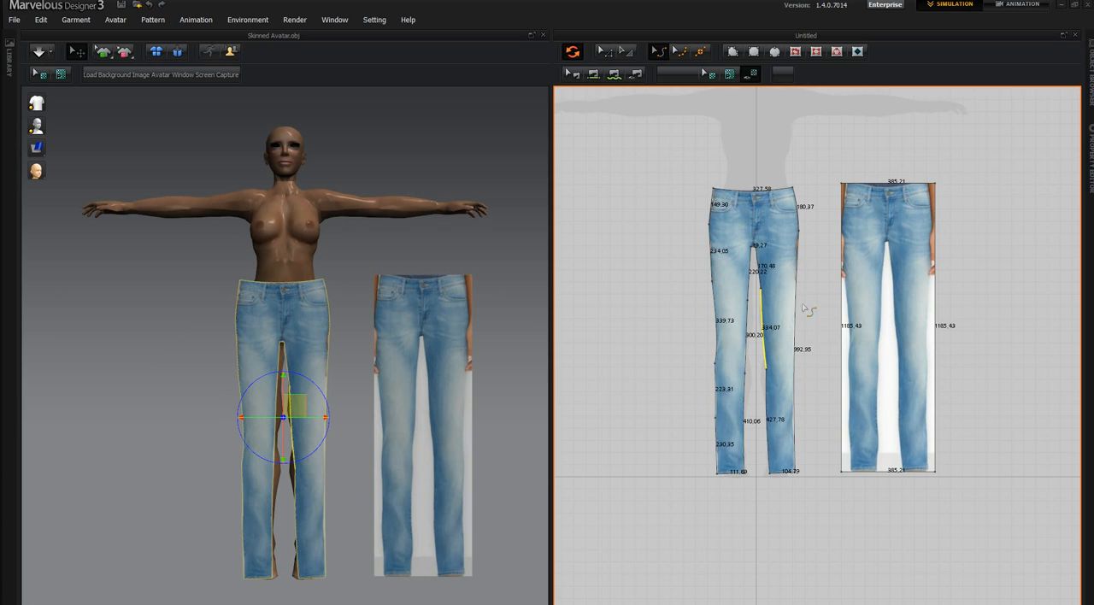
{"action": "mouse_move", "coordinate": [704, 247]}
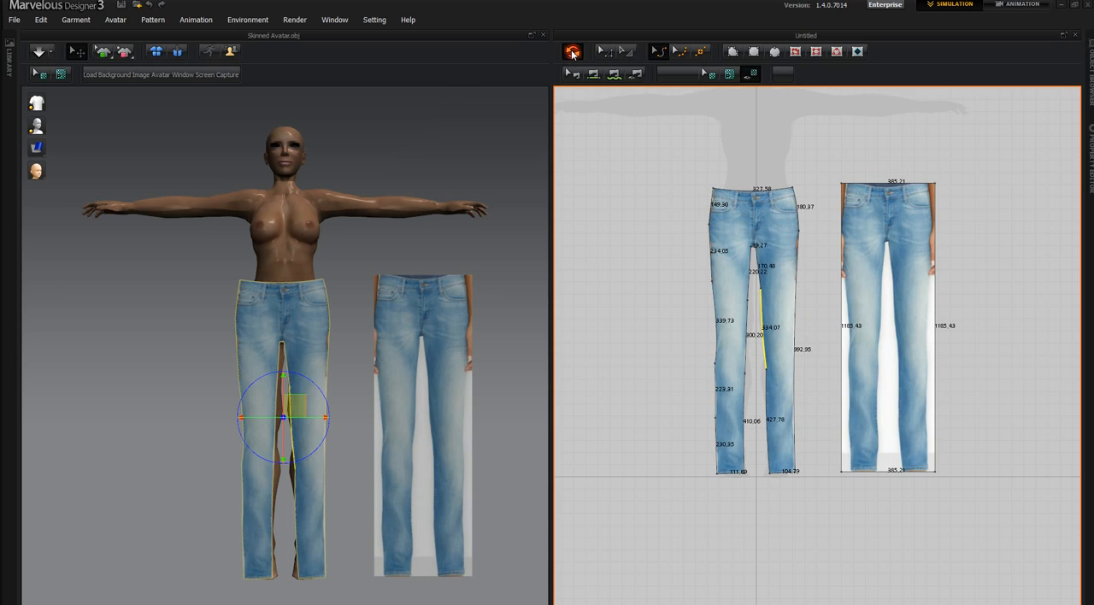
Step: Synchronize the 2D arrangement so both jeans pieces appear before the avatar in 3D
{"action": "left_click", "coordinate": [572, 51]}
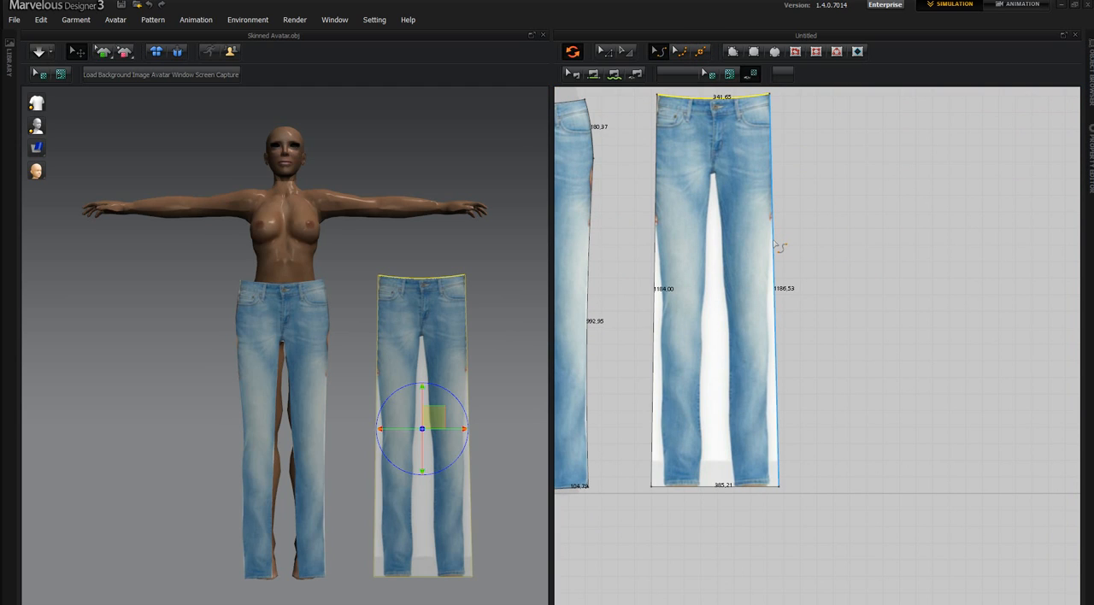
{"action": "mouse_move", "coordinate": [779, 310]}
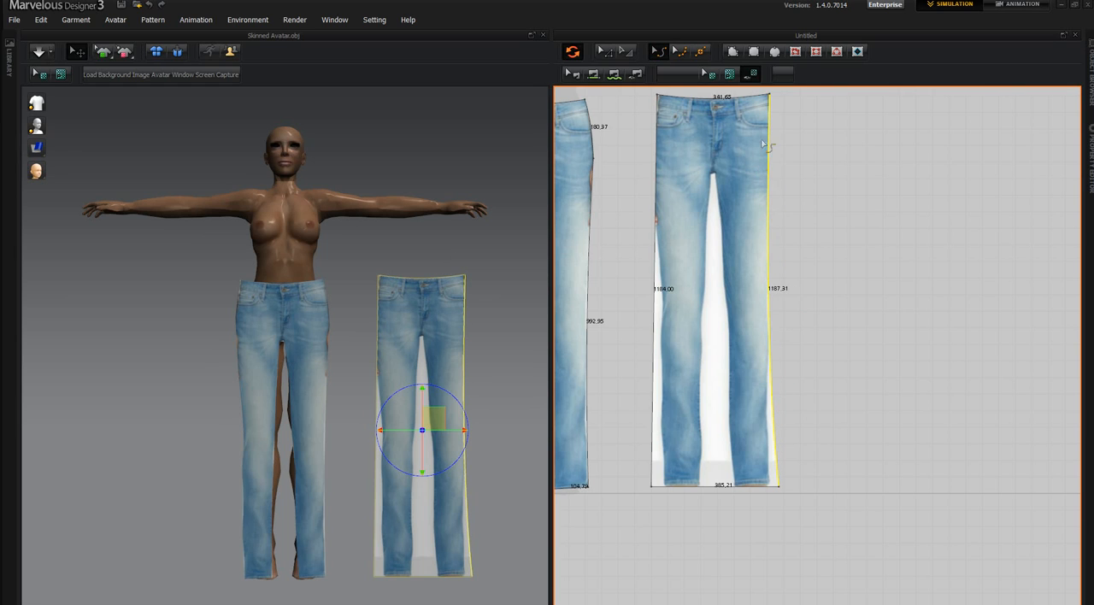
{"action": "mouse_move", "coordinate": [772, 318]}
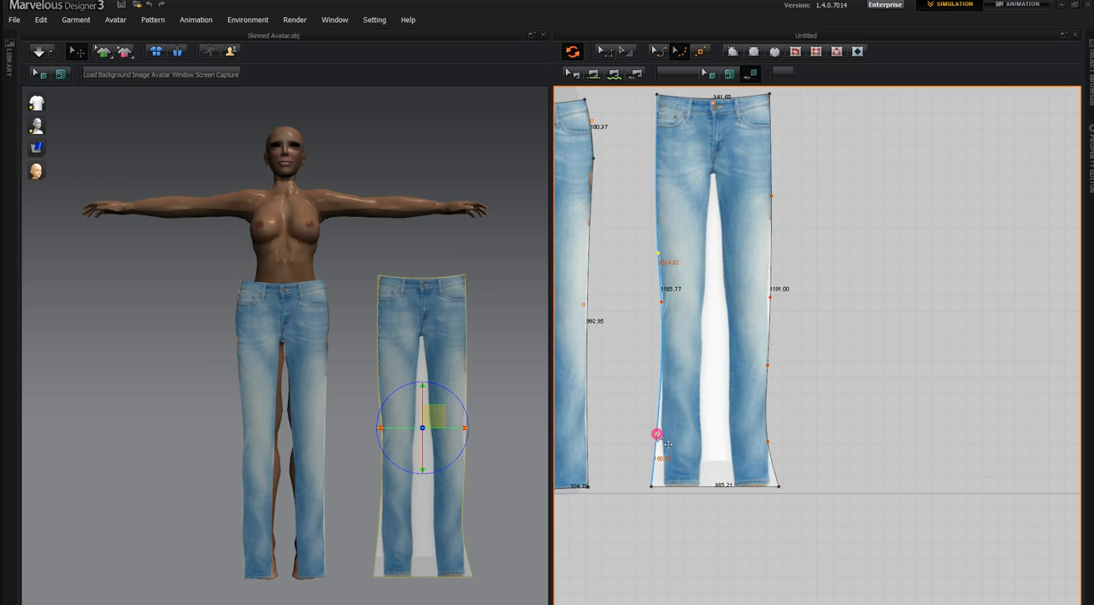
Step: Pull the rectangular piece's bottom-left corner outward to flare the hem like the photo
{"action": "left_click_drag", "start_coordinate": [656, 434], "coordinate": [667, 407]}
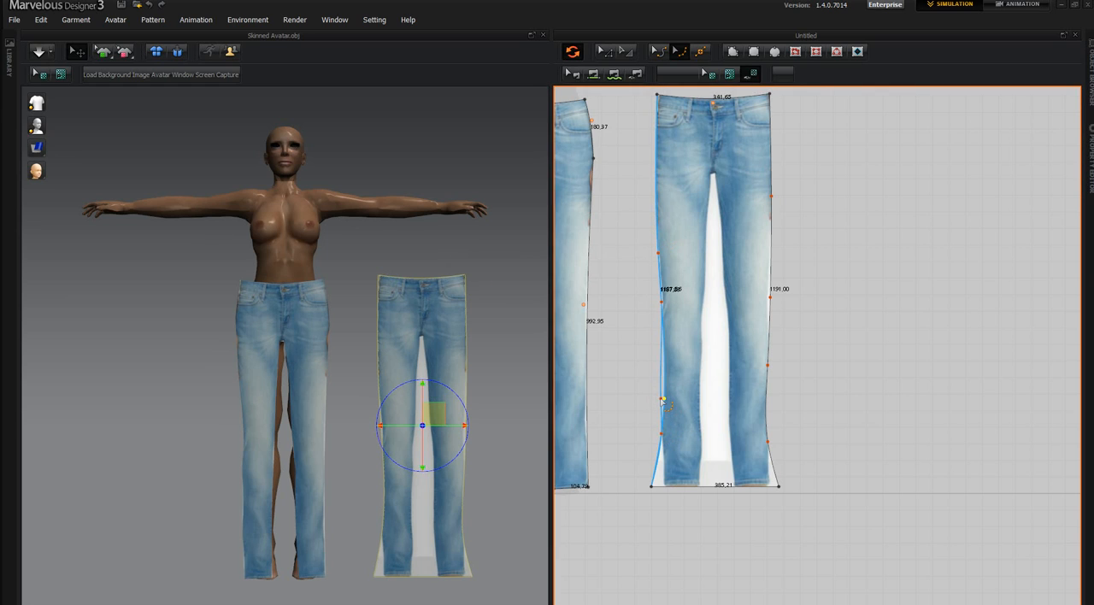
{"action": "left_click_drag", "start_coordinate": [663, 402], "coordinate": [663, 479]}
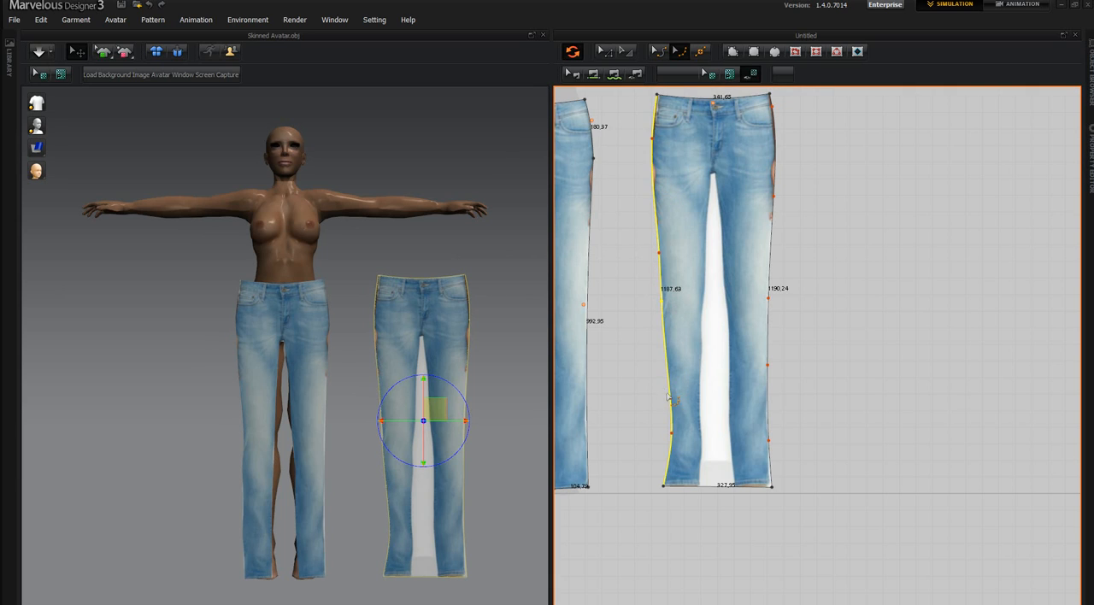
Step: Select the piece's outer side edge and add a point to curve it to the jeans outline
{"action": "left_click", "coordinate": [669, 398]}
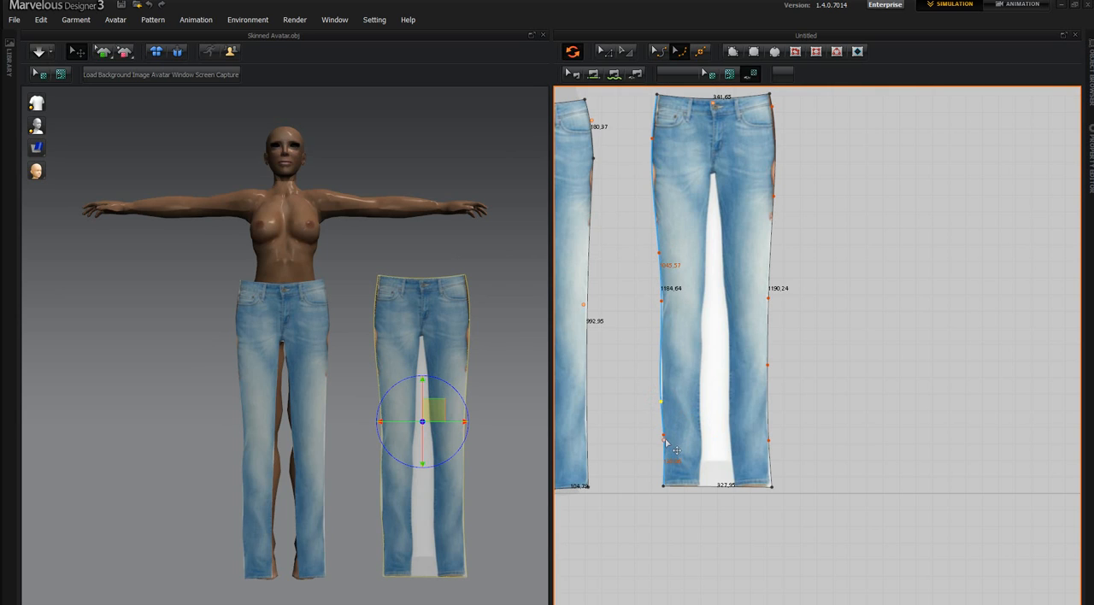
{"action": "left_click", "coordinate": [663, 436]}
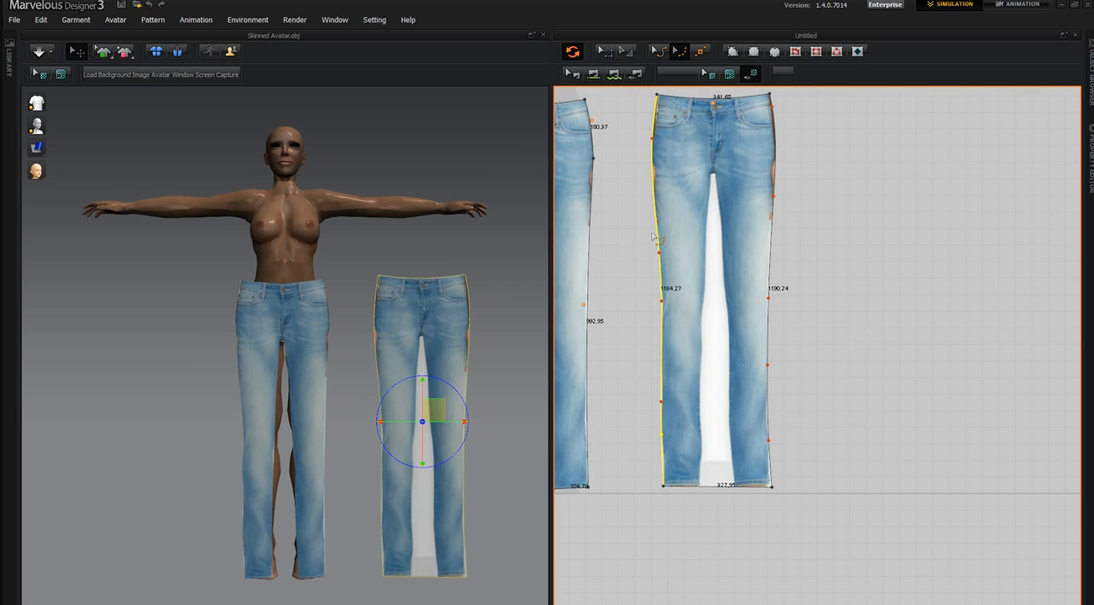
{"action": "mouse_move", "coordinate": [759, 187]}
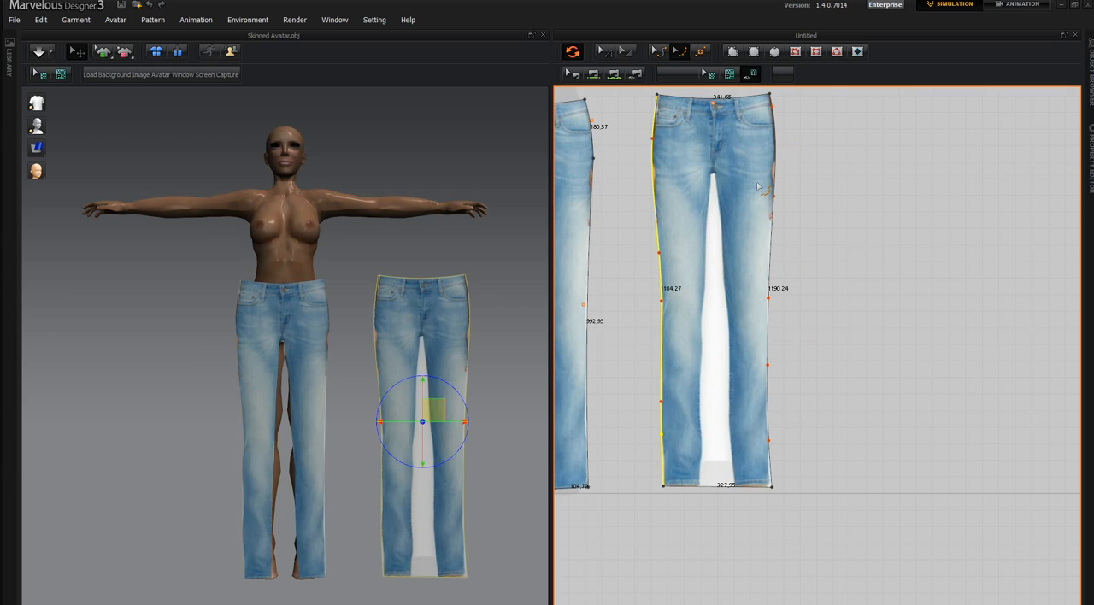
{"action": "mouse_move", "coordinate": [732, 451]}
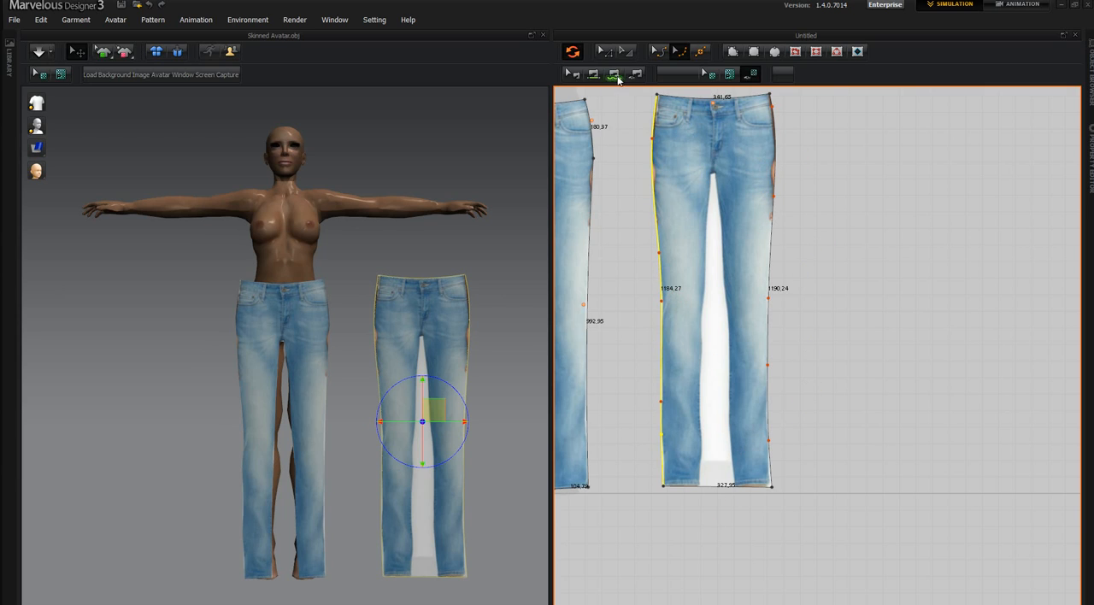
Step: Pick the Edit Pattern tool to align the piece's hem points with the photo
{"action": "left_click", "coordinate": [702, 52]}
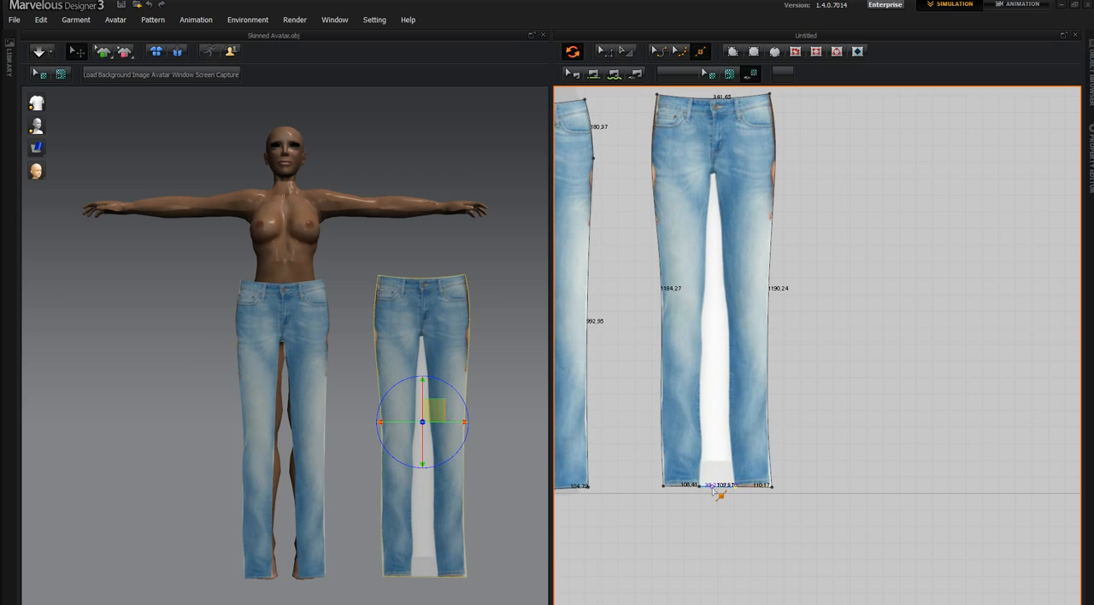
{"action": "mouse_move", "coordinate": [725, 494]}
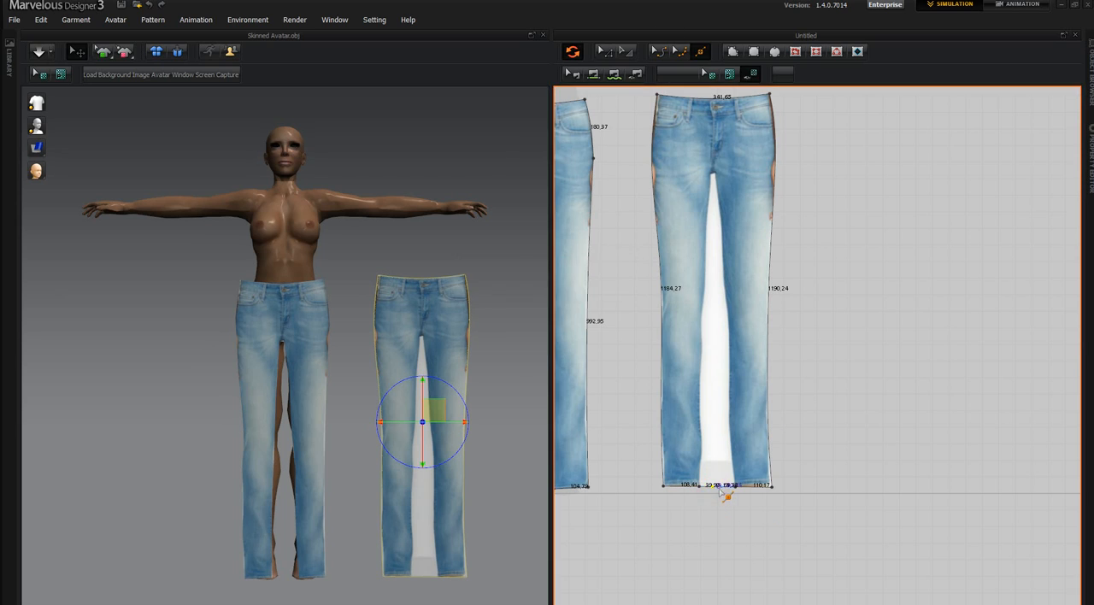
{"action": "mouse_move", "coordinate": [641, 144]}
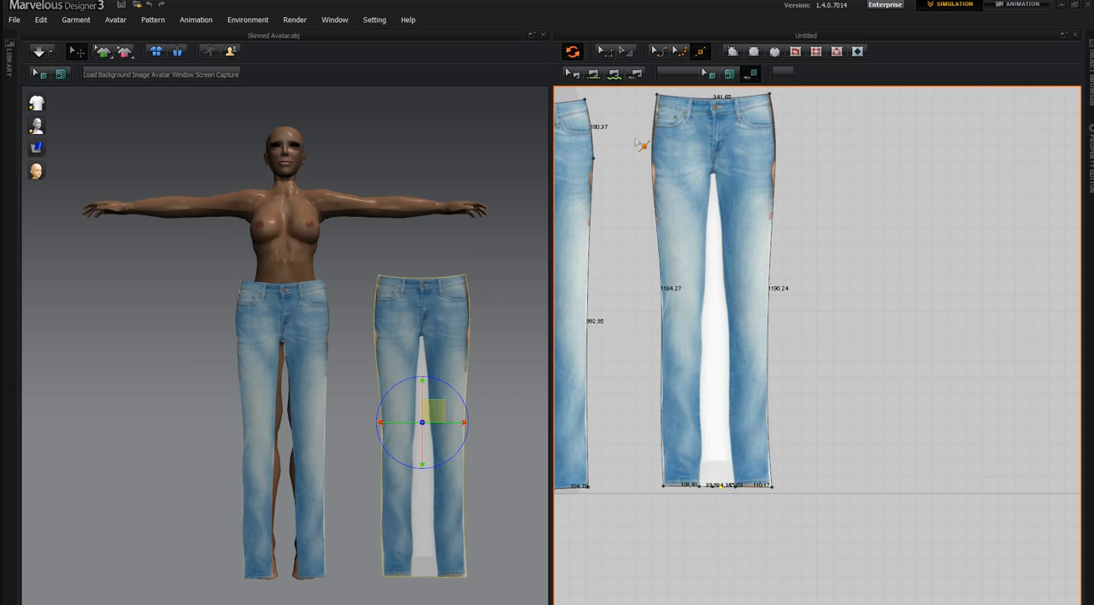